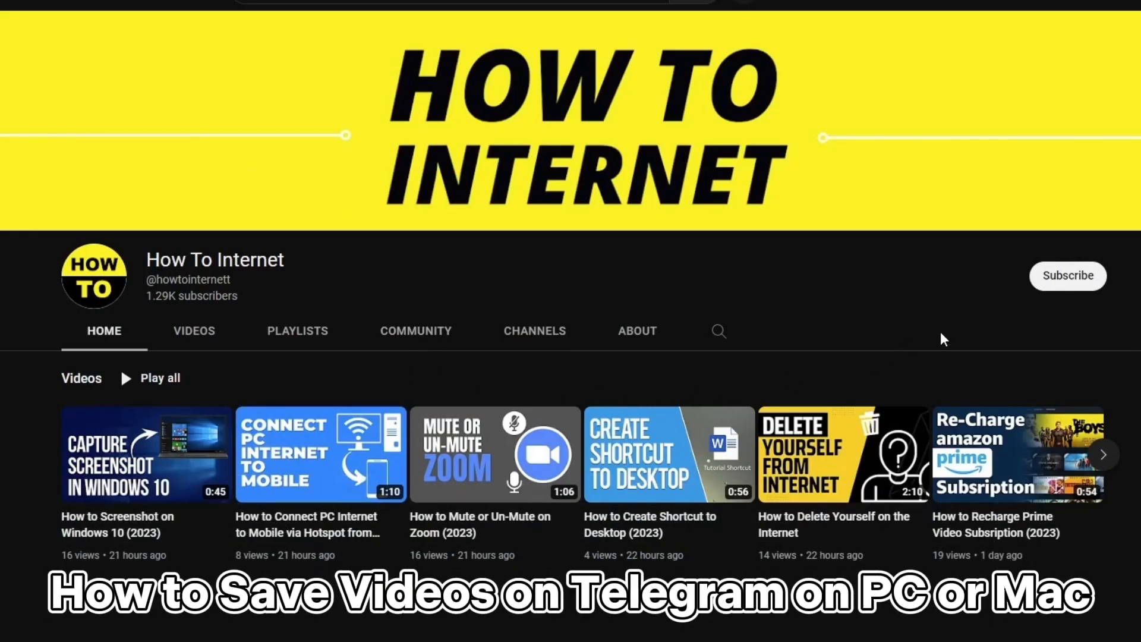
Step: Subscribe to the How To Internet channel and choose a notification delivery option from the bell menu
{"action": "left_click", "coordinate": [1067, 276]}
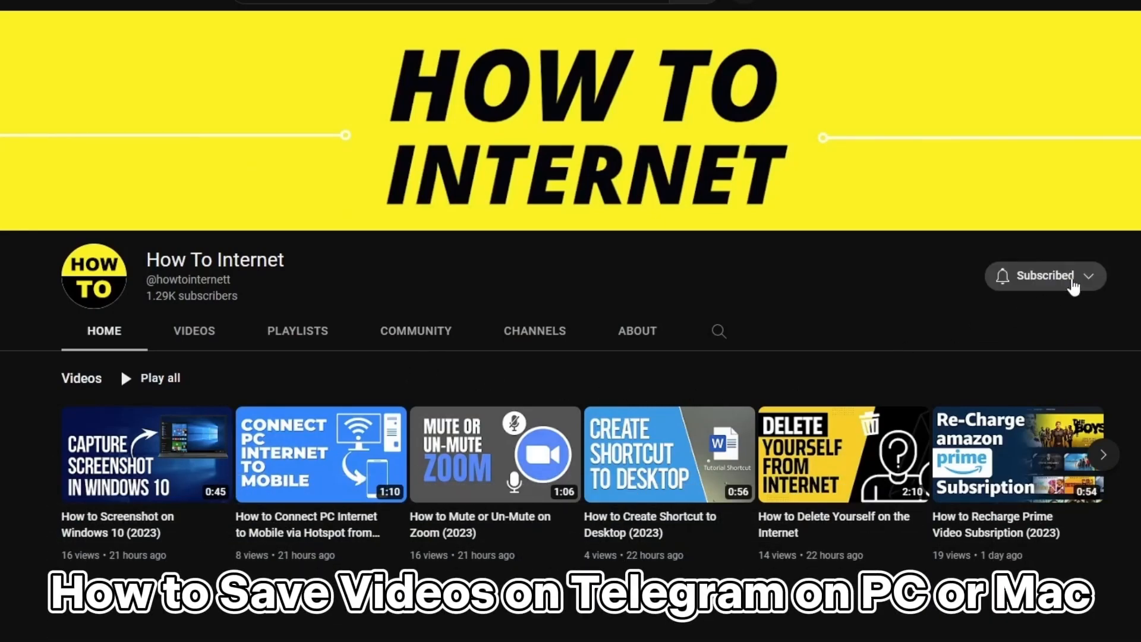
{"action": "left_click", "coordinate": [1046, 276]}
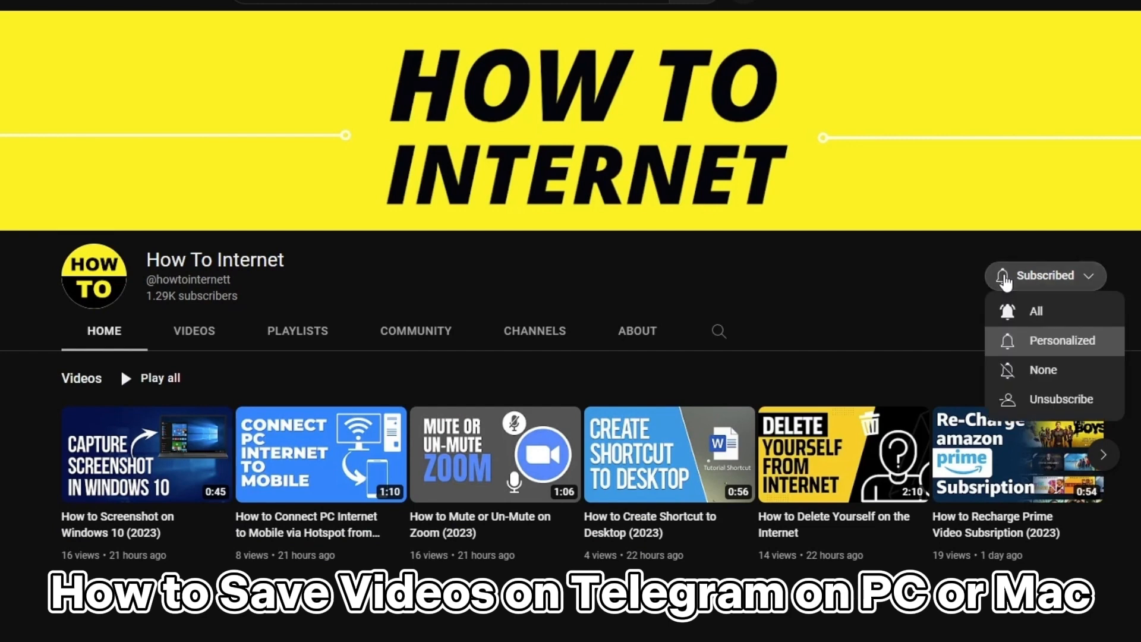
{"action": "left_click", "coordinate": [1036, 323]}
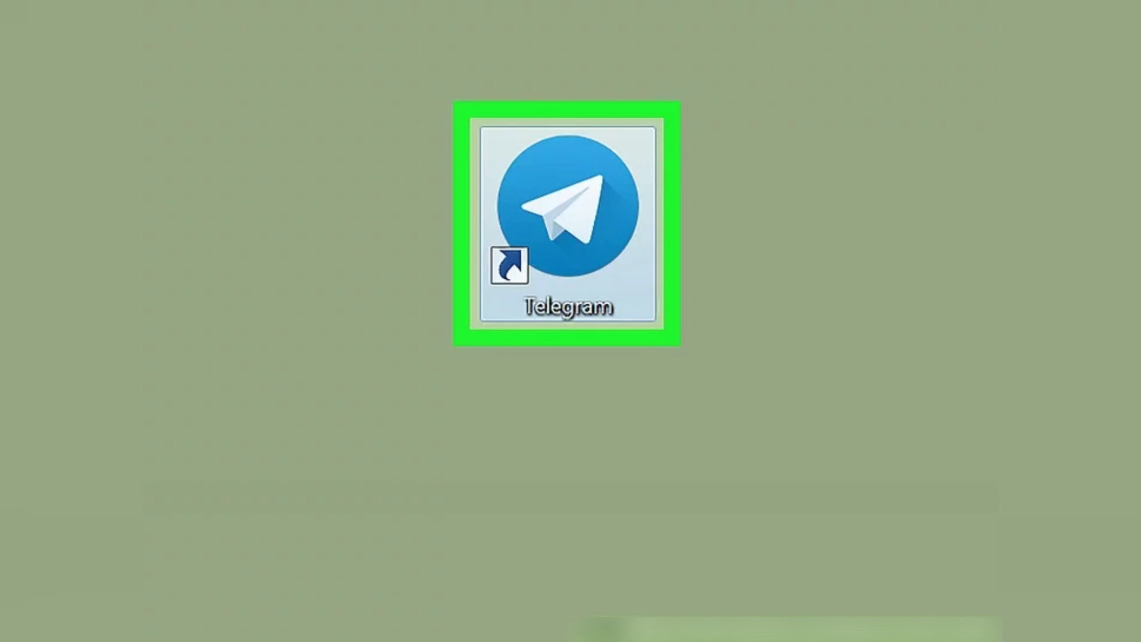
Step: Launch Telegram from the desktop shortcut and enter the chat holding the 3-second video
{"action": "double_click", "coordinate": [566, 224]}
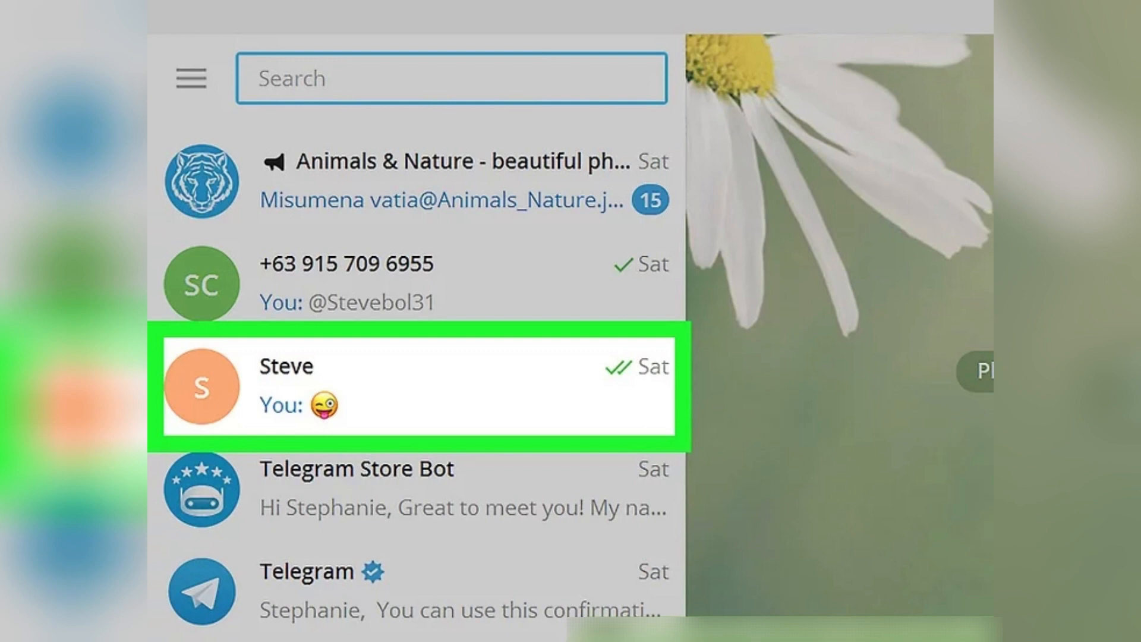
{"action": "left_click", "coordinate": [419, 385]}
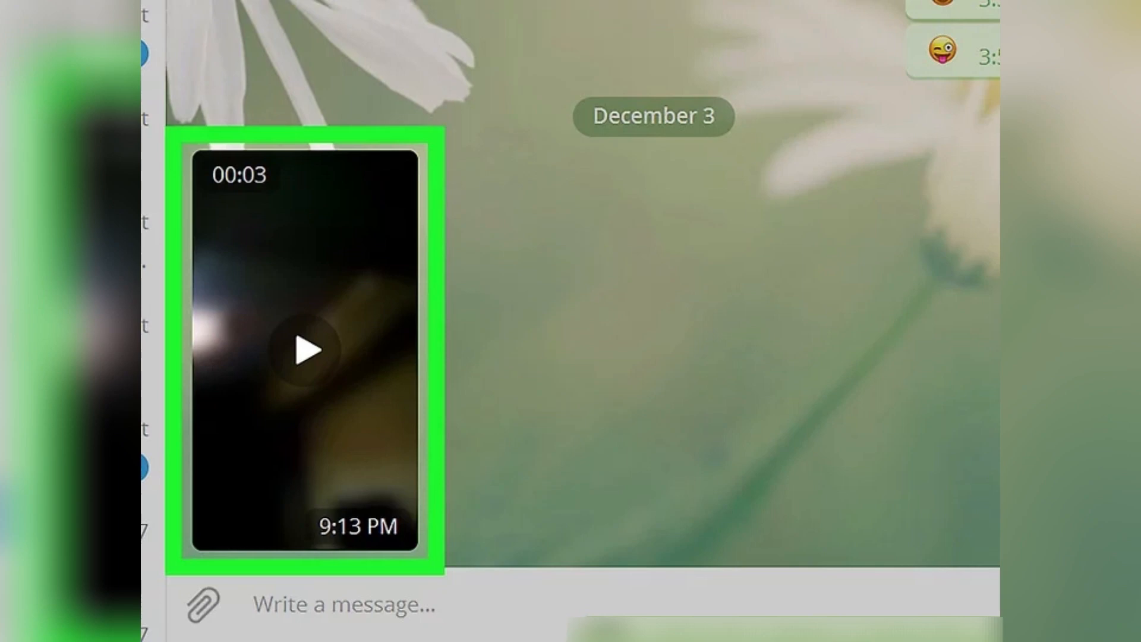
Step: Choose Save Video As on the 3-second video to bring up the Save video dialog
{"action": "right_click", "coordinate": [306, 349]}
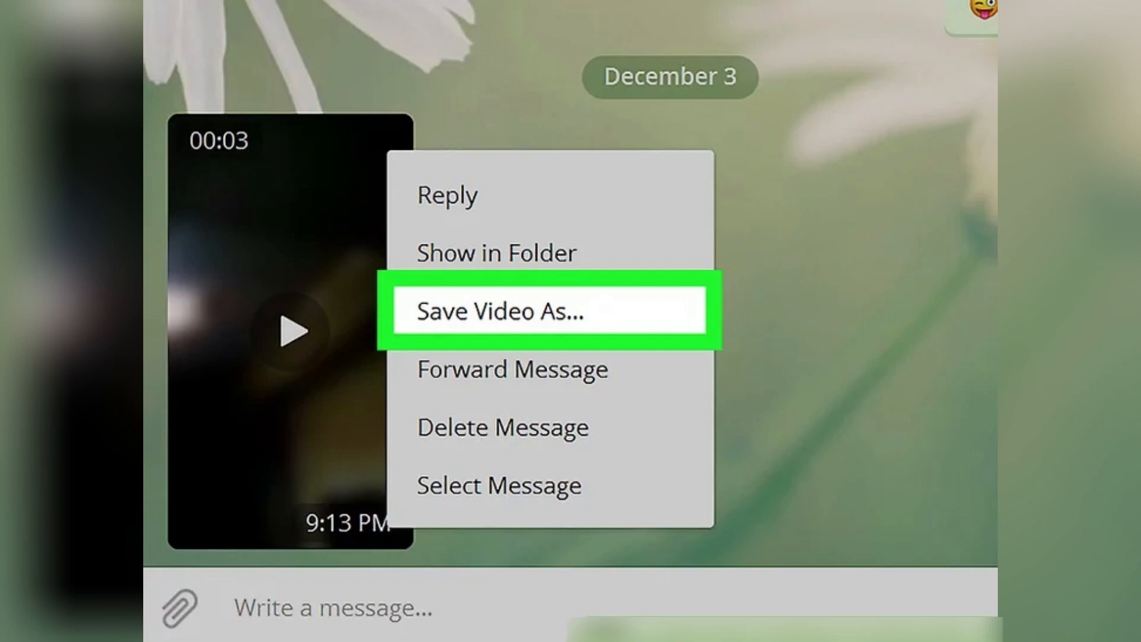
{"action": "left_click", "coordinate": [499, 310]}
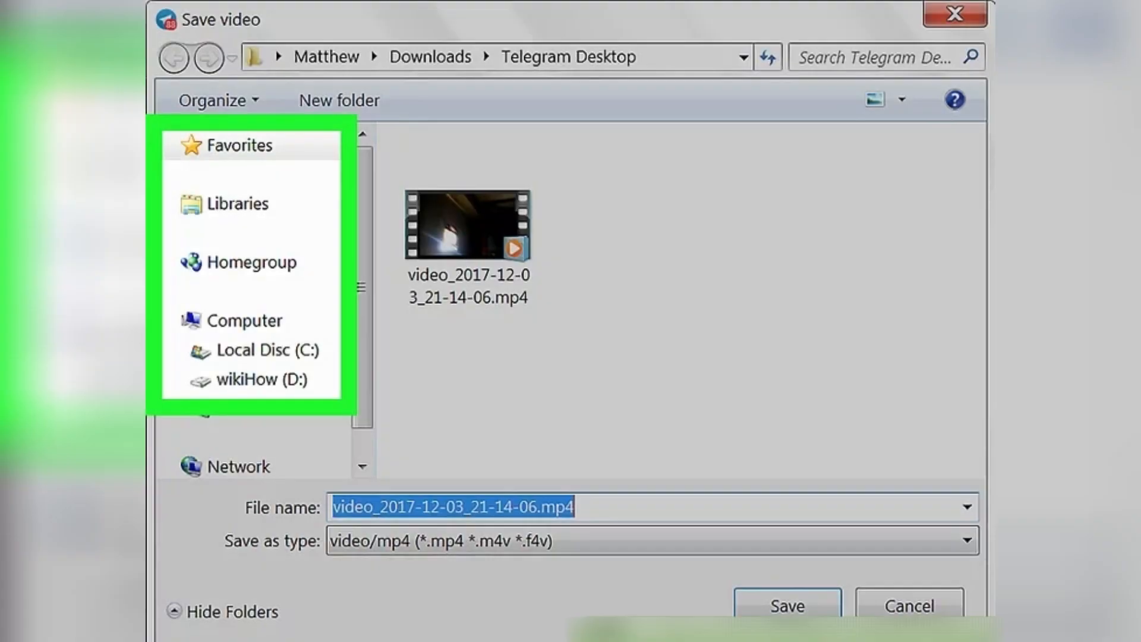